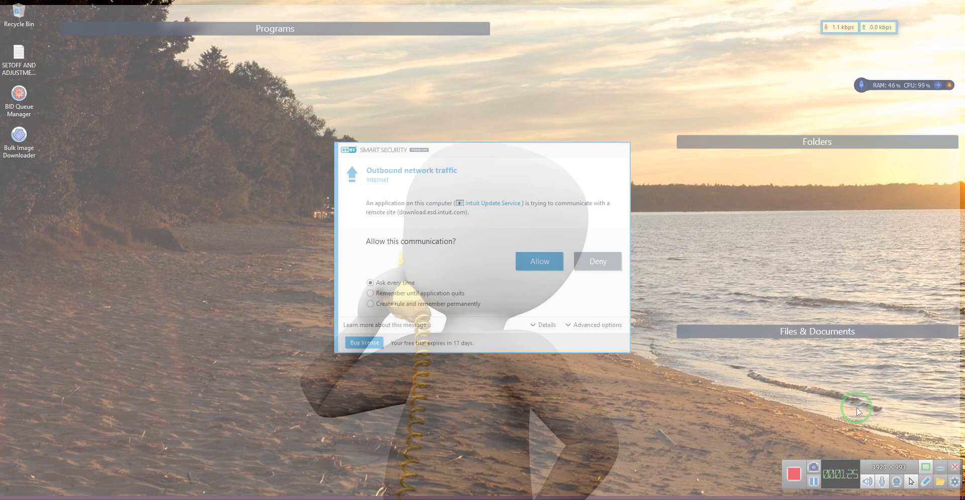
{"action": "mouse_move", "coordinate": [817, 423]}
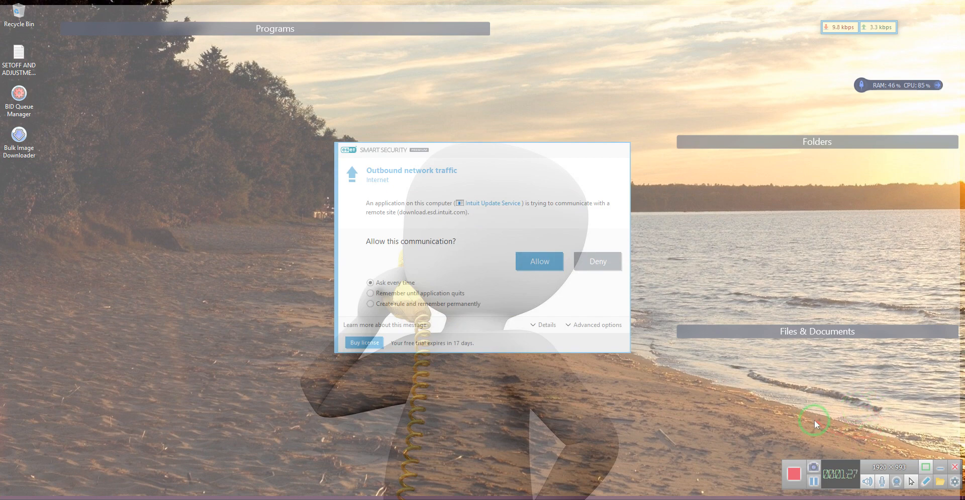
{"action": "mouse_move", "coordinate": [636, 309]}
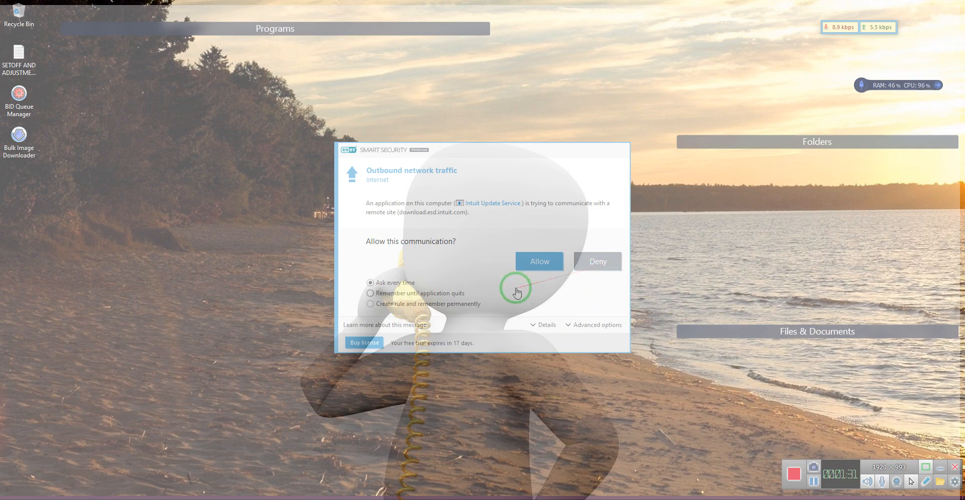
Deny Intuit Update Service's outbound connection to download.esd.intuit.com, remembering until the application quits
{"action": "left_click", "coordinate": [369, 293]}
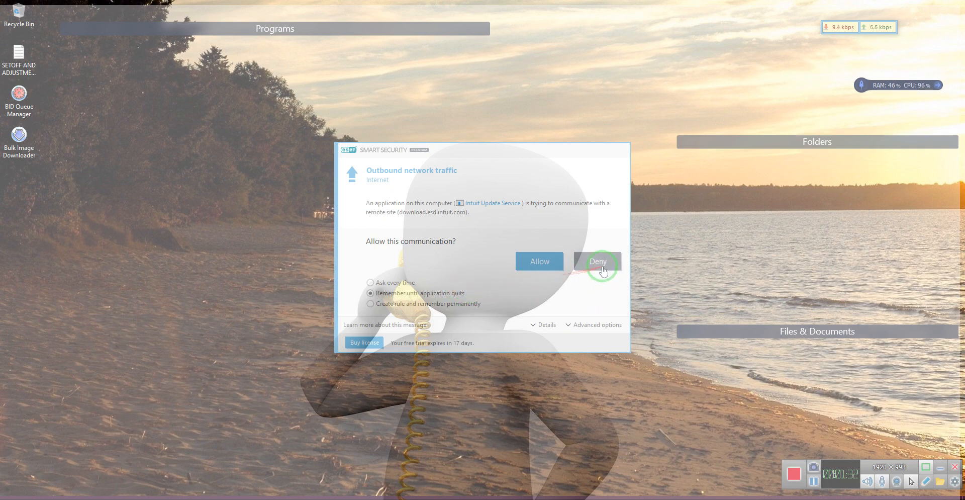
{"action": "left_click", "coordinate": [598, 261]}
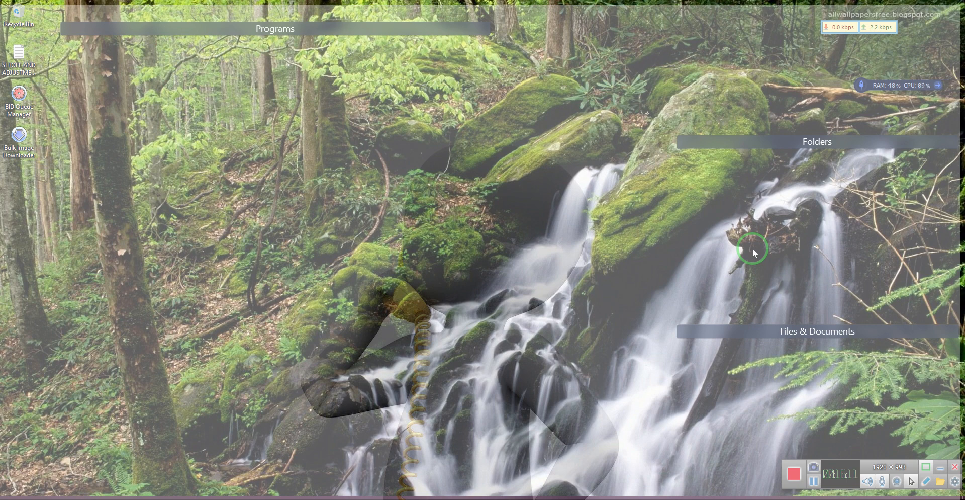
Roll open the Files & Documents fence to reveal its 'by adguard' item
{"action": "left_click", "coordinate": [817, 331]}
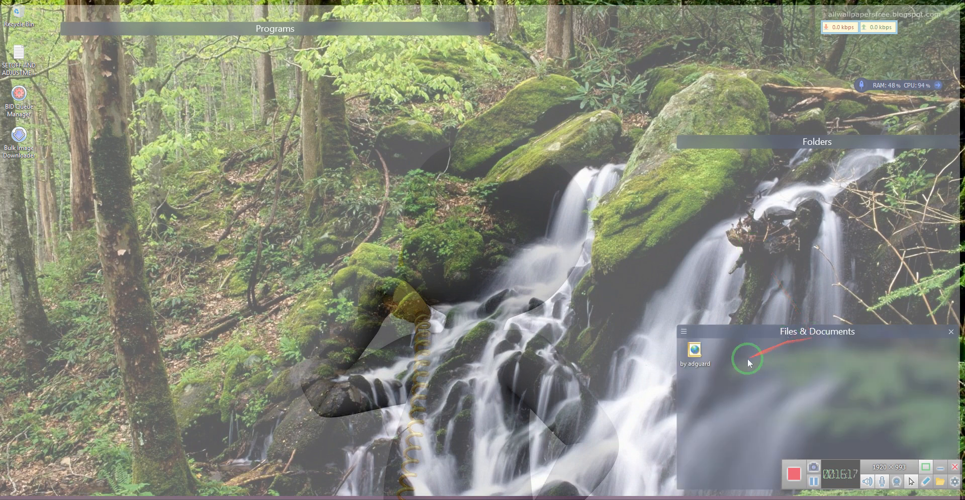